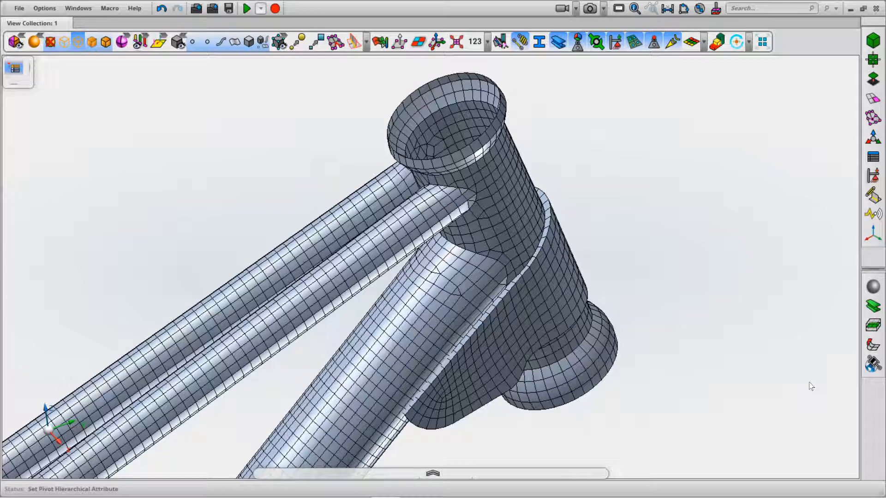
pyautogui.moveTo(613, 418)
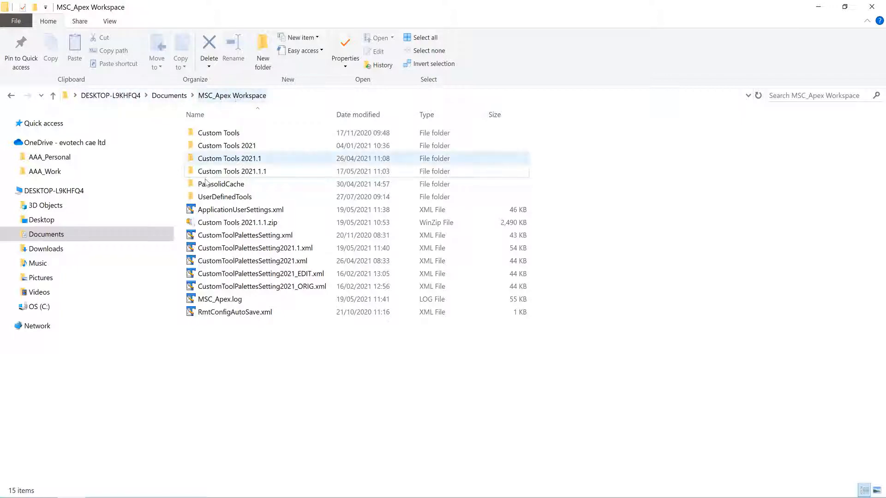
pyautogui.moveTo(249, 171)
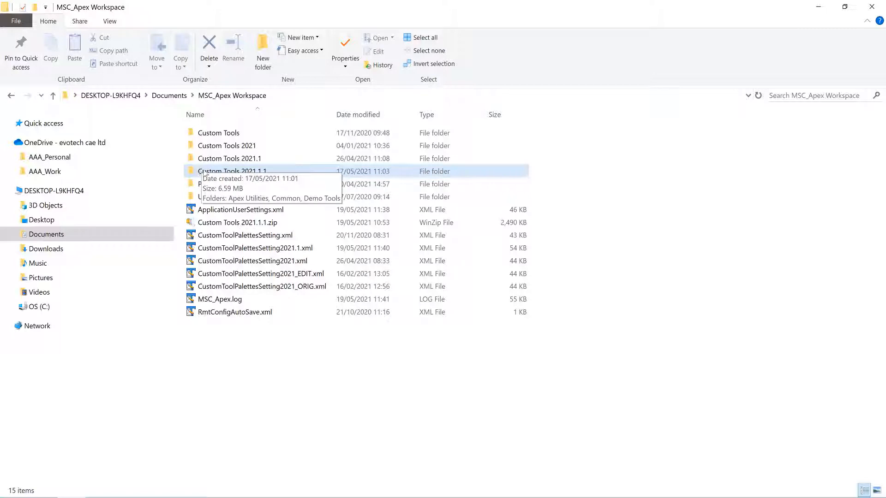
pyautogui.moveTo(222, 227)
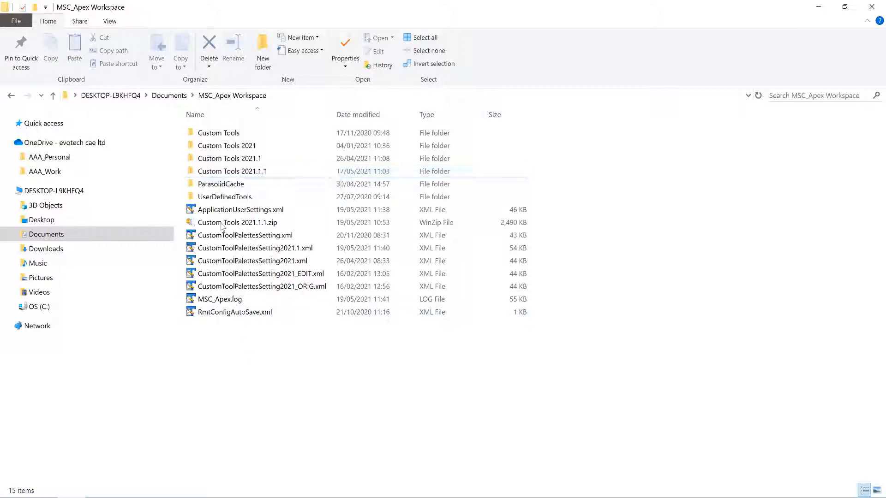
# Step: Switch from File Explorer back to the MSC Apex window showing the meshed bicycle frame
pyautogui.click(229, 172)
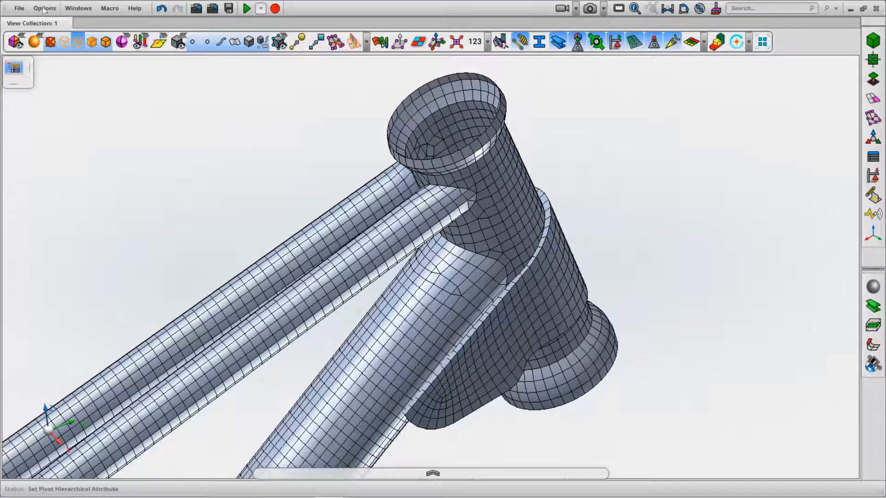
# Step: Open Application Settings and browse the Apex Utilities palette folder, dismissing the 'already added' message
pyautogui.click(44, 8)
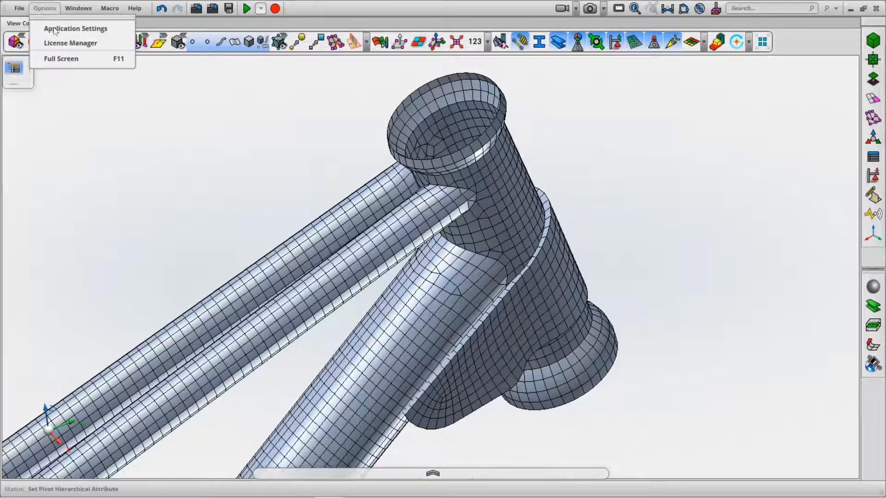
pyautogui.click(75, 28)
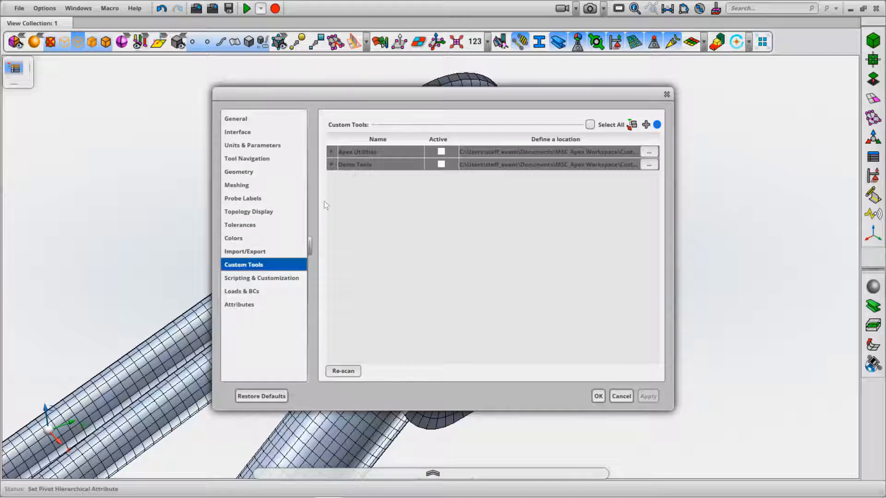
pyautogui.click(332, 152)
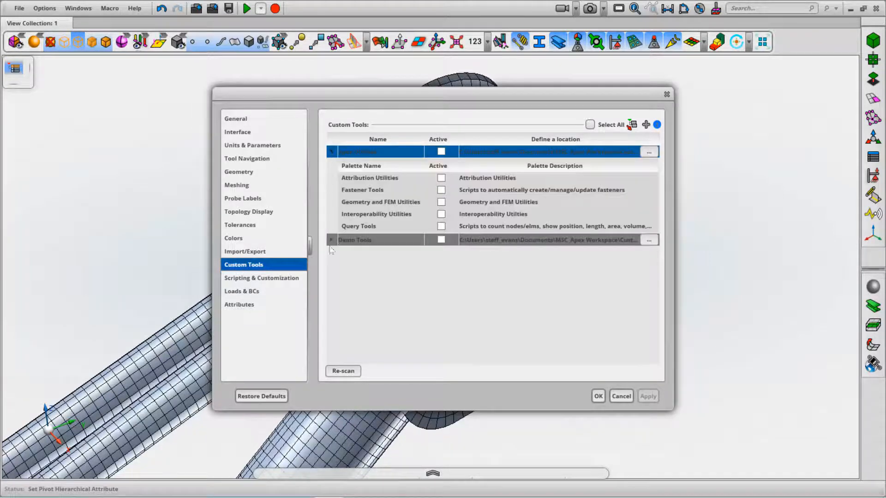
pyautogui.click(377, 240)
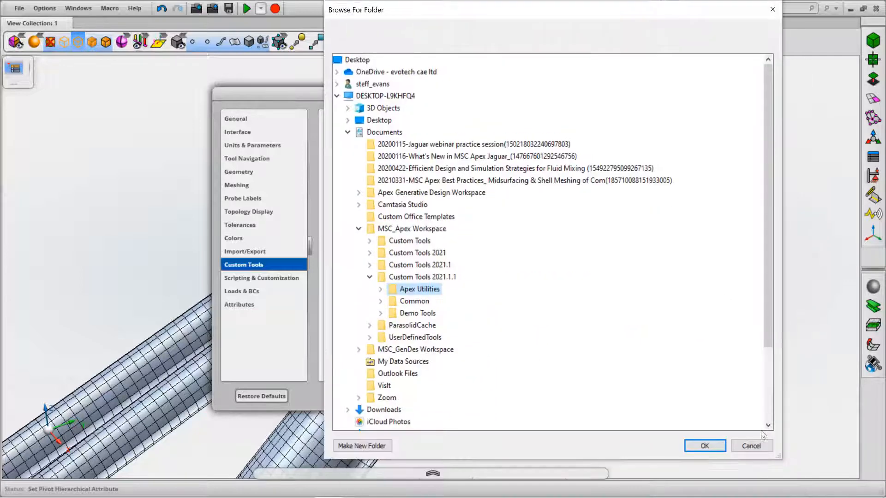
pyautogui.click(703, 445)
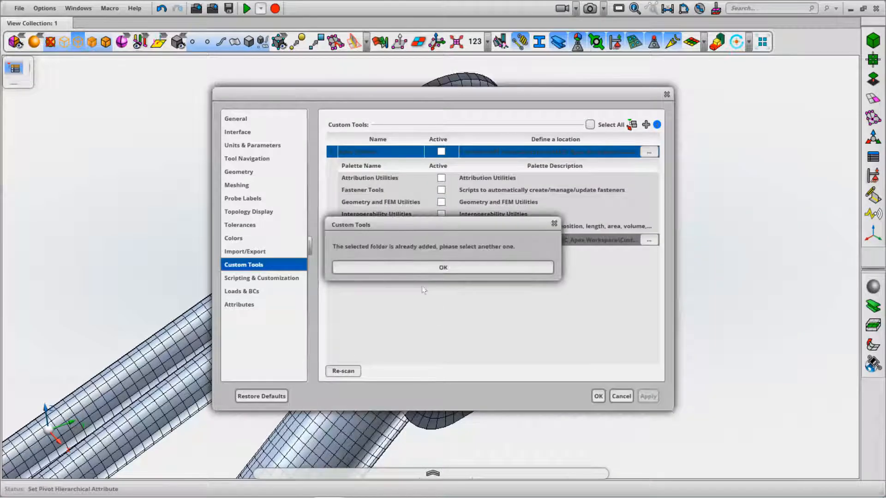
pyautogui.click(442, 268)
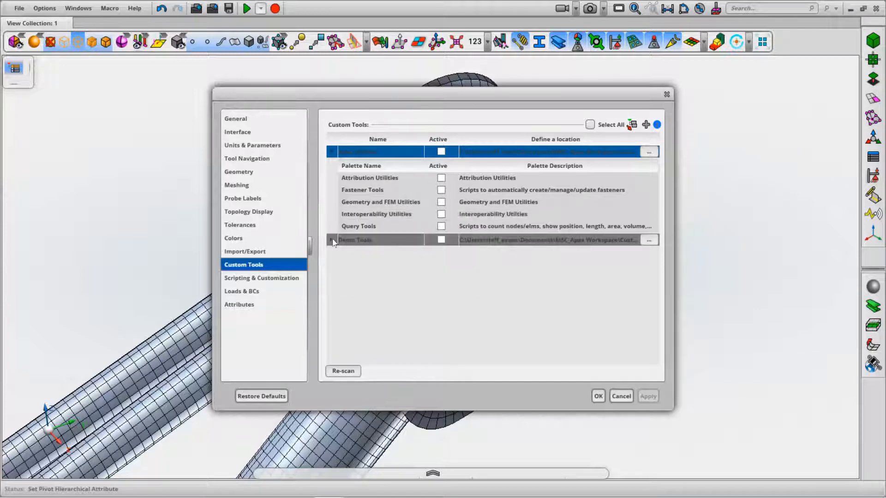
# Step: Expand Demo Tools and browse its palette folder, dismissing the 'already added' message
pyautogui.click(376, 240)
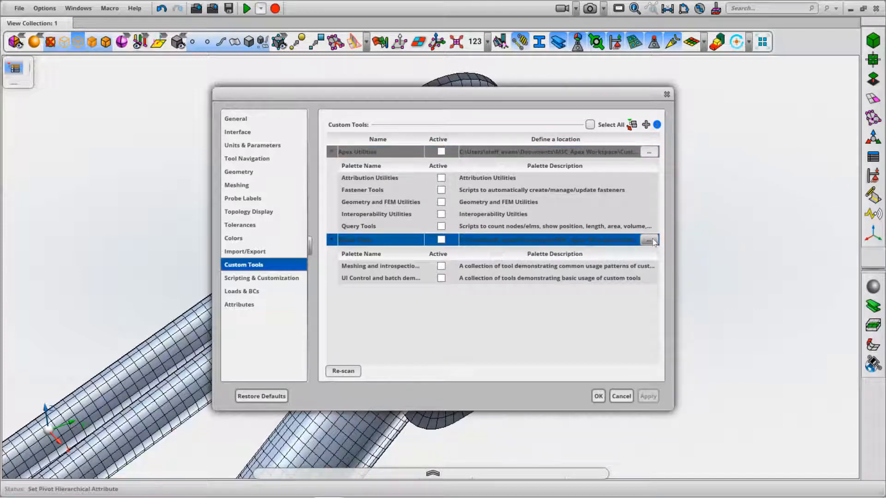
pyautogui.click(649, 240)
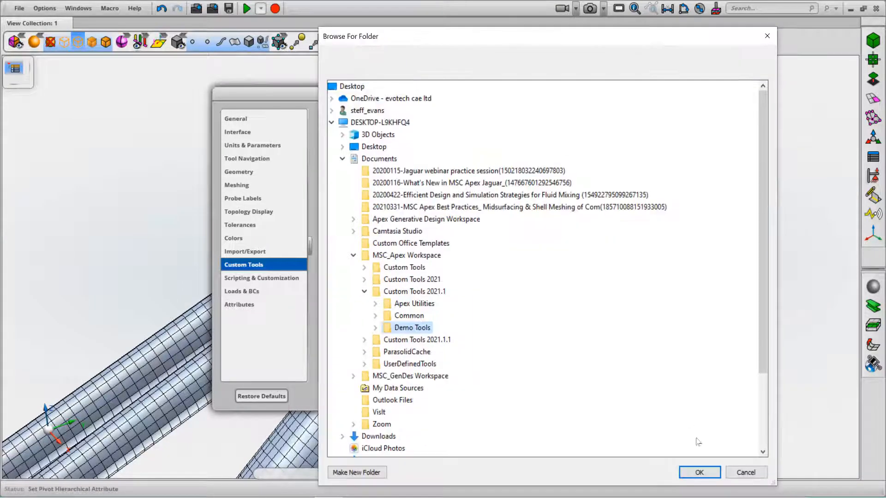
pyautogui.click(699, 472)
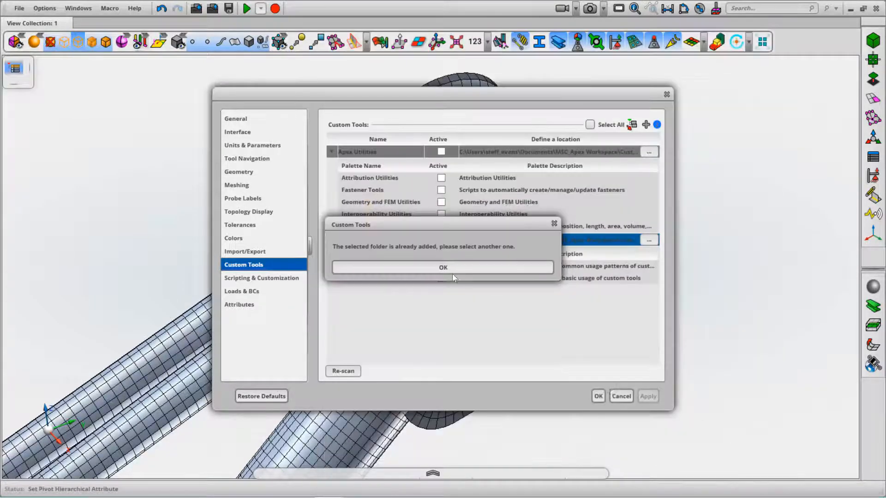
pyautogui.click(442, 267)
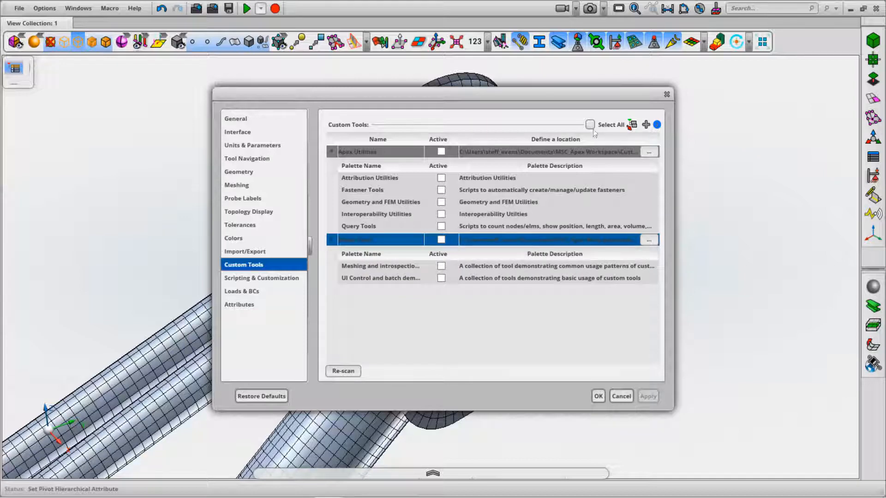
# Step: Tick Select All for the Apex Utilities and Demo Tools palettes and apply
pyautogui.click(590, 125)
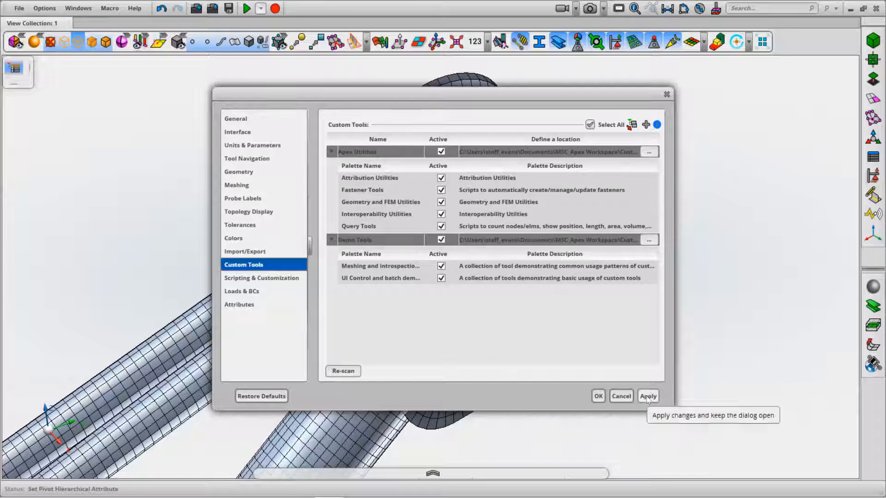
pyautogui.click(648, 396)
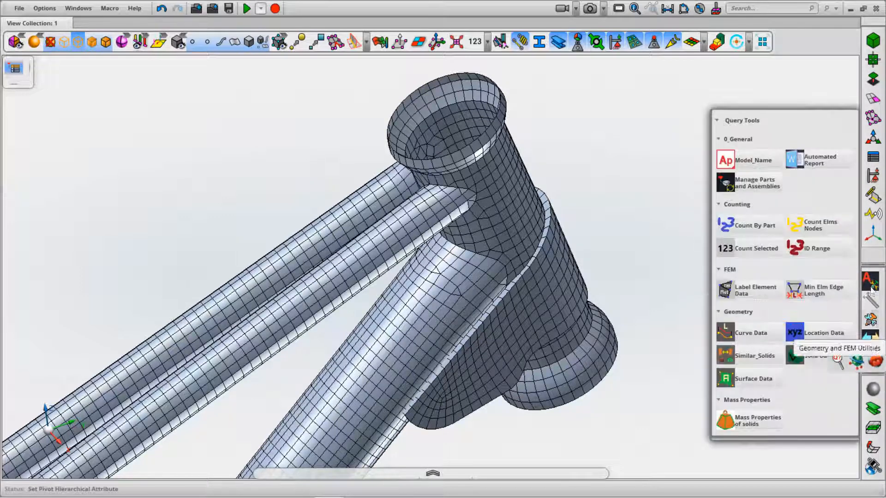
# Step: Toggle the Attribution Utilities palette closed, then reopen it beside the bicycle frame
pyautogui.click(869, 281)
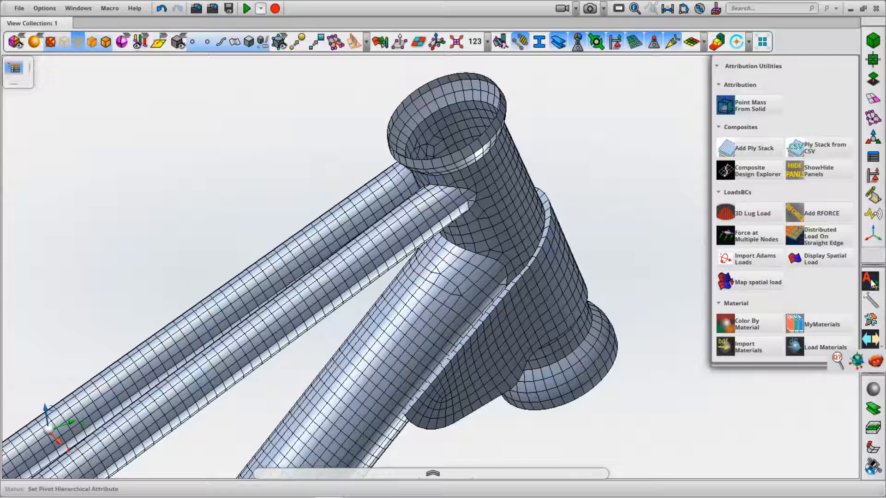
pyautogui.click(870, 280)
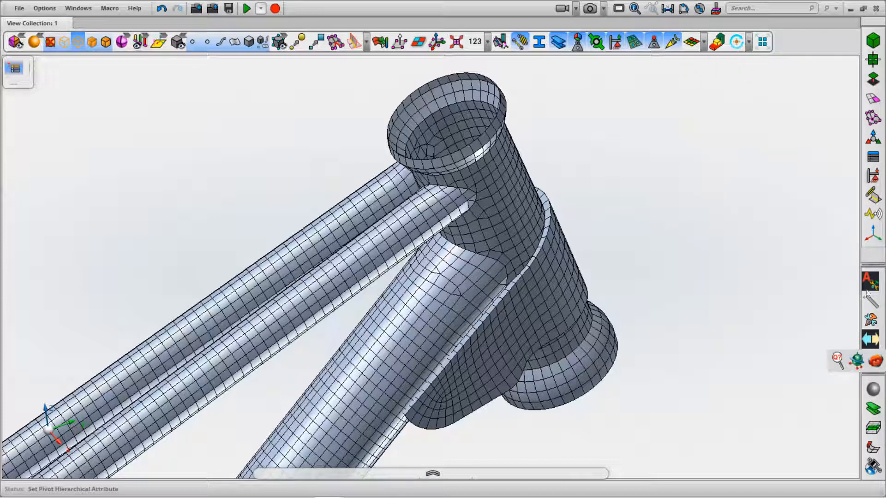
pyautogui.click(762, 41)
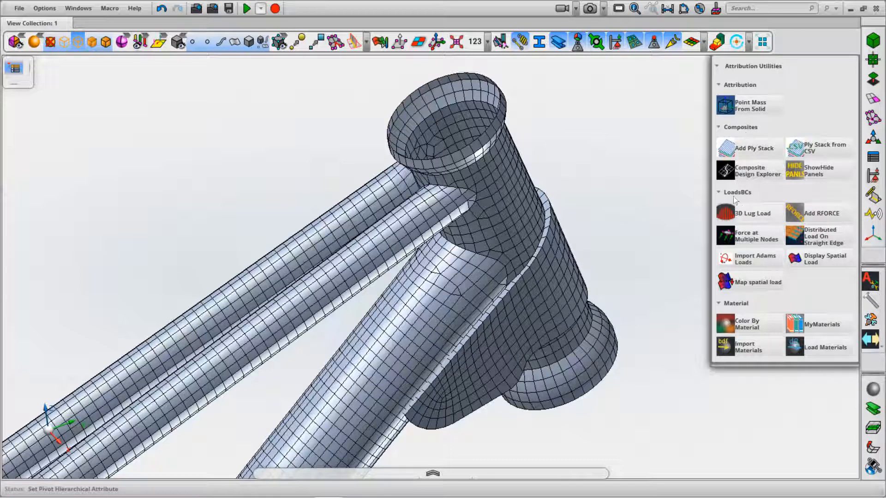
pyautogui.moveTo(735, 276)
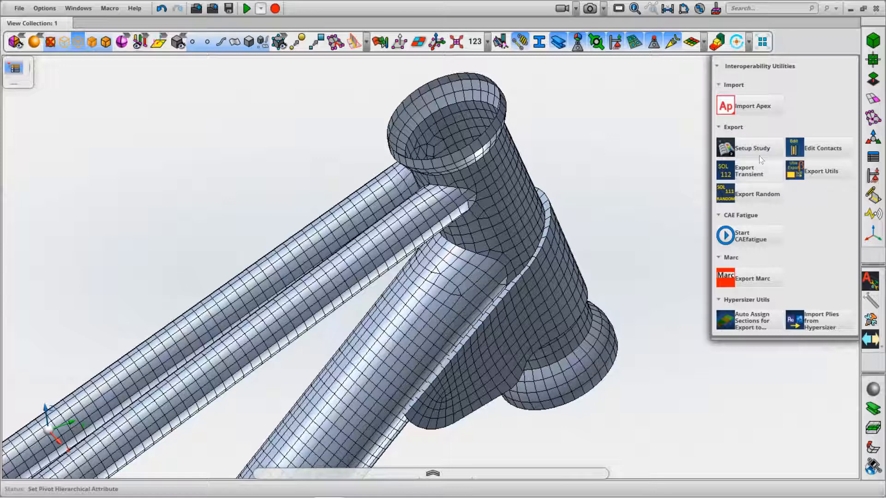
pyautogui.moveTo(742, 241)
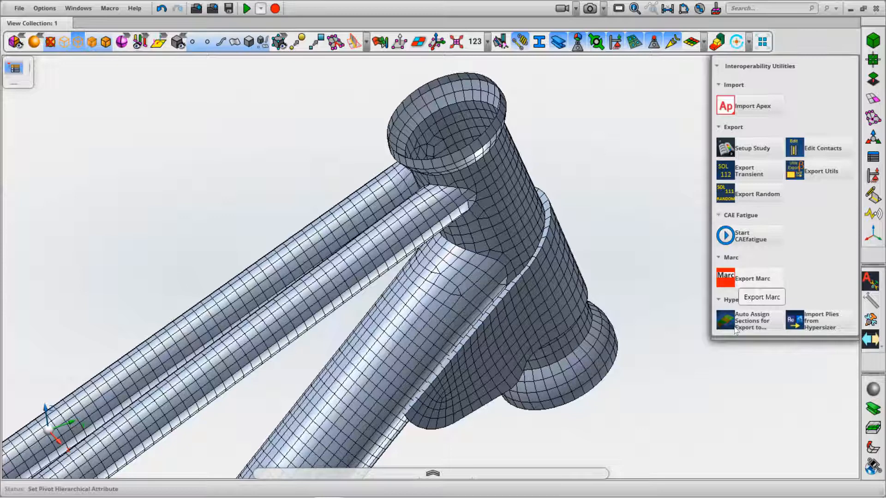
# Step: Preview the Auto Assign Sections for Export to Hypersizer tool card, then dismiss it
pyautogui.click(726, 320)
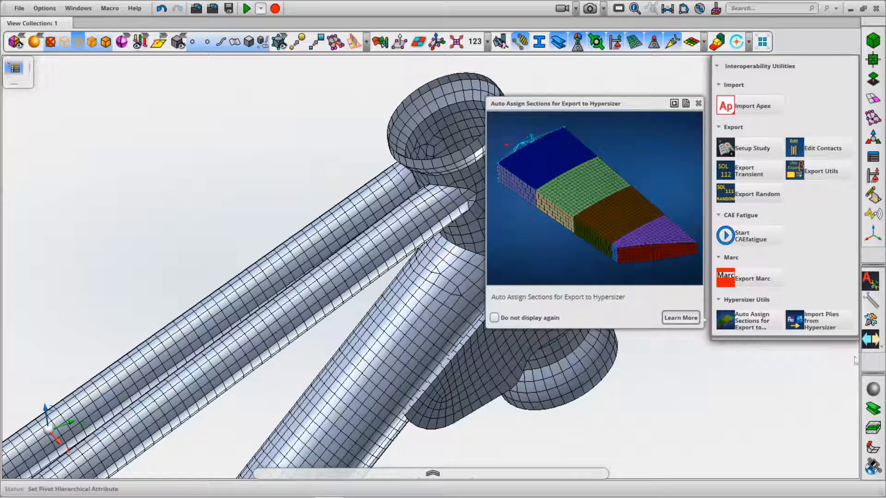
pyautogui.click(698, 103)
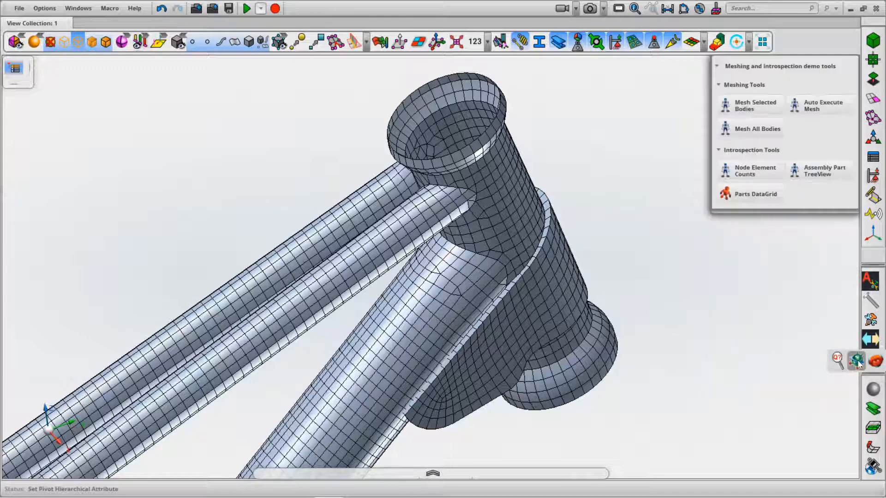
pyautogui.moveTo(763, 211)
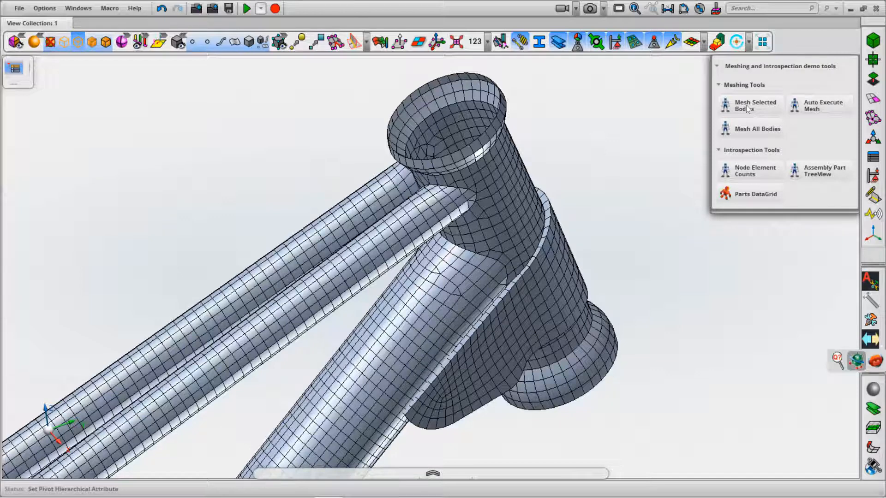
# Step: Launch Mesh Selected Bodies and open the Auto Execute Mesh documentation from its card
pyautogui.click(750, 105)
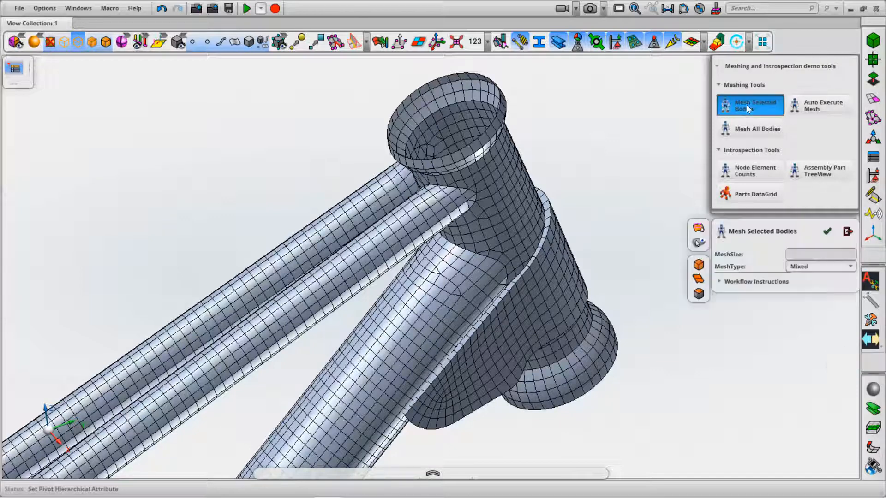
pyautogui.moveTo(831, 112)
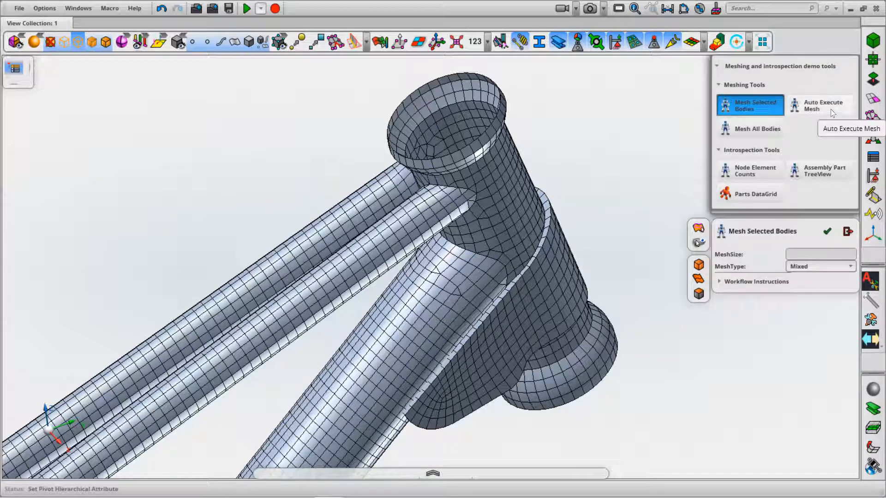
pyautogui.click(821, 105)
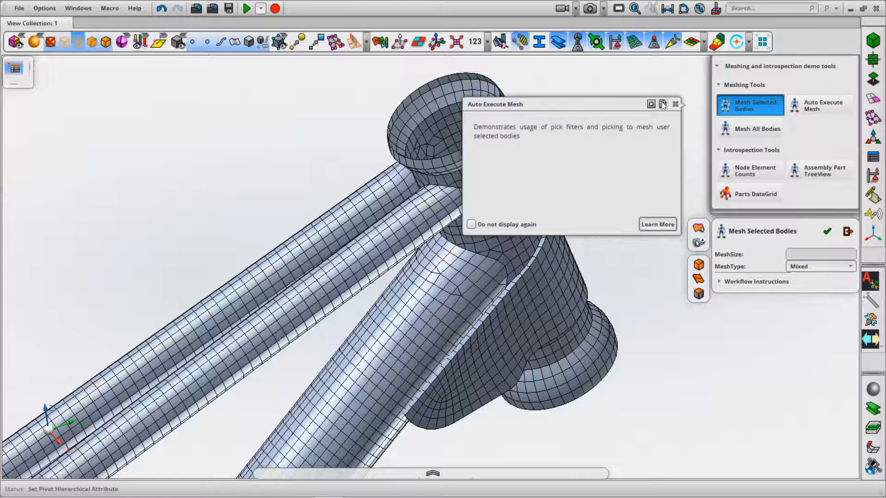
pyautogui.click(657, 224)
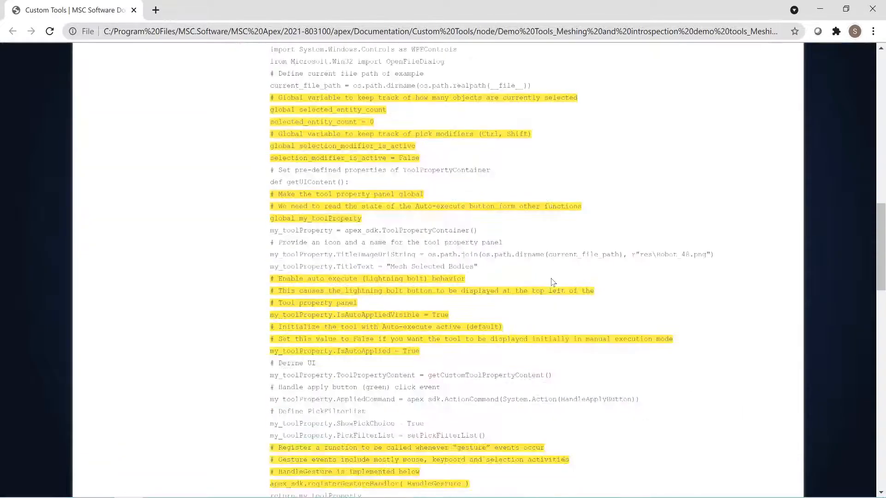
# Step: Scroll the Custom Tools documentation page to view the mesh_selected_bodies_ui.py code
pyautogui.scroll(3)
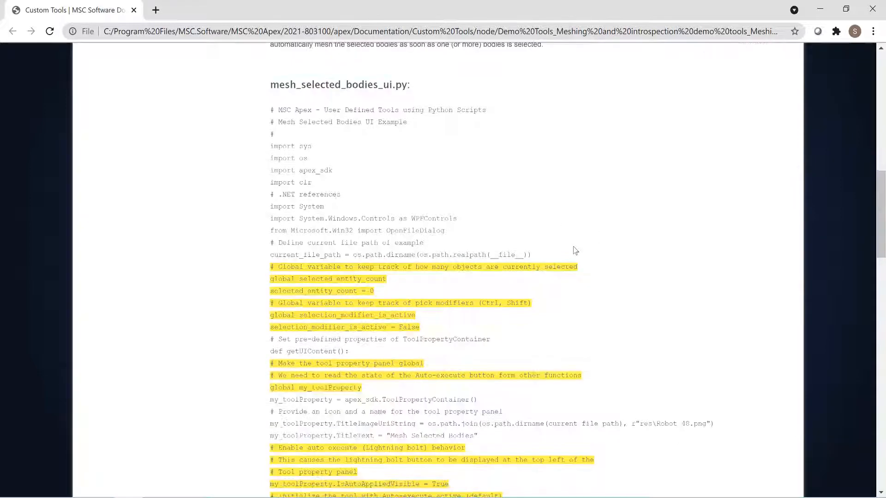
pyautogui.scroll(-3)
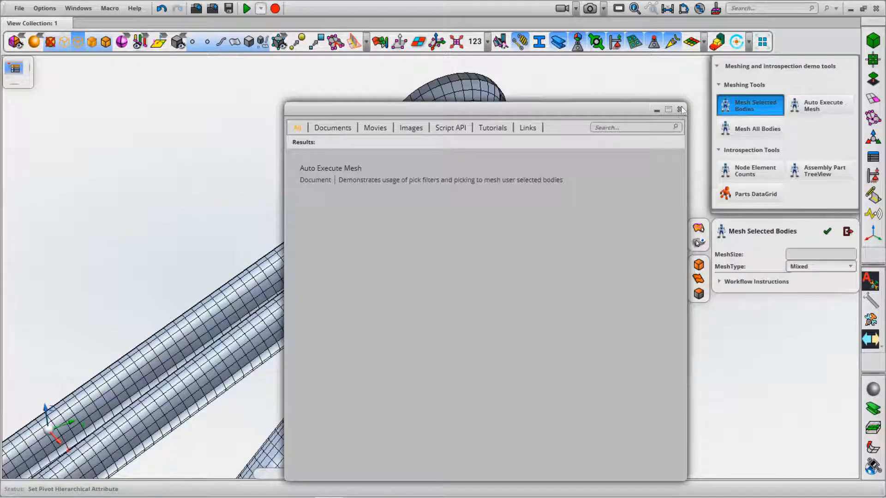
# Step: Dismiss the Auto Execute Mesh documentation search window and leave the Mesh Selected Bodies panel
pyautogui.click(678, 109)
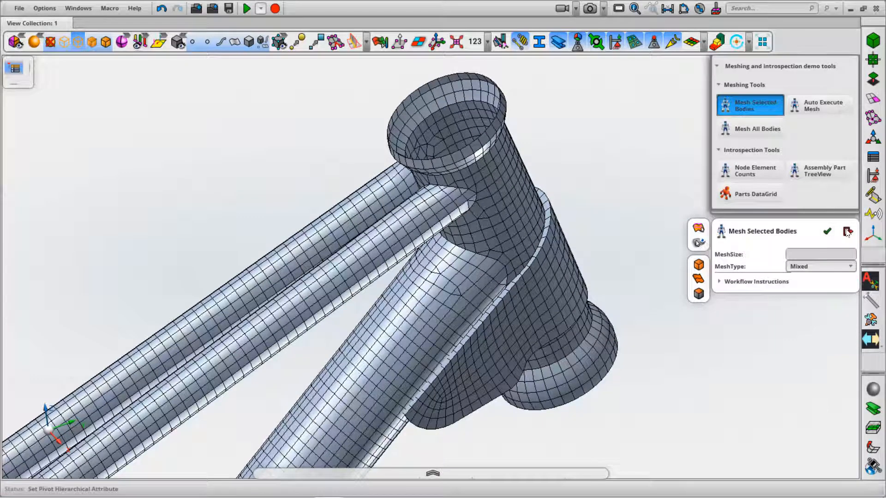
pyautogui.click(847, 231)
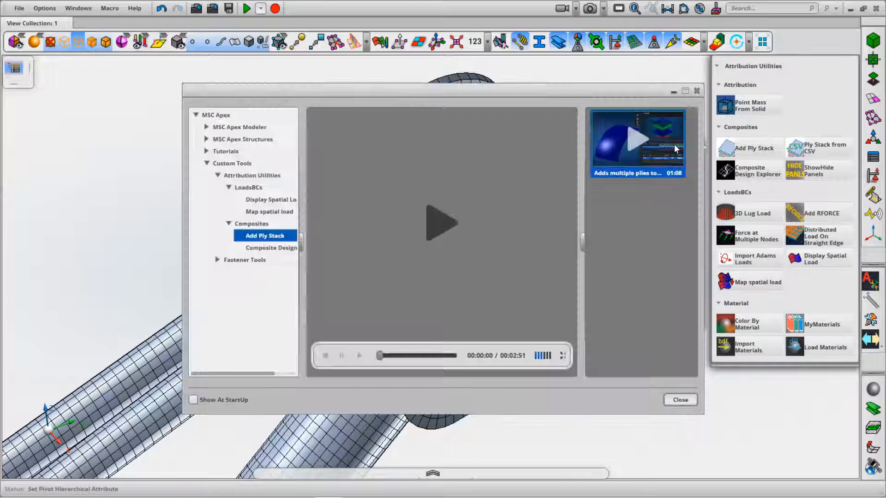
# Step: Start the Add Ply Stack composites tutorial video in the help window
pyautogui.click(442, 224)
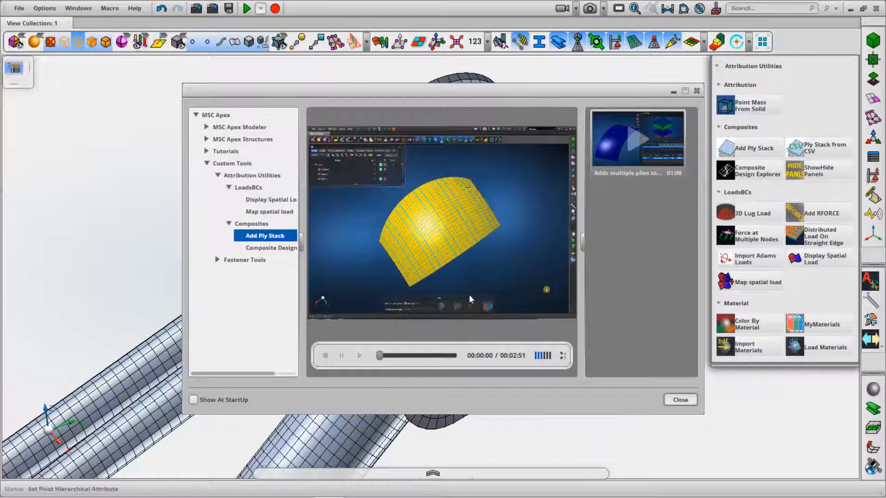